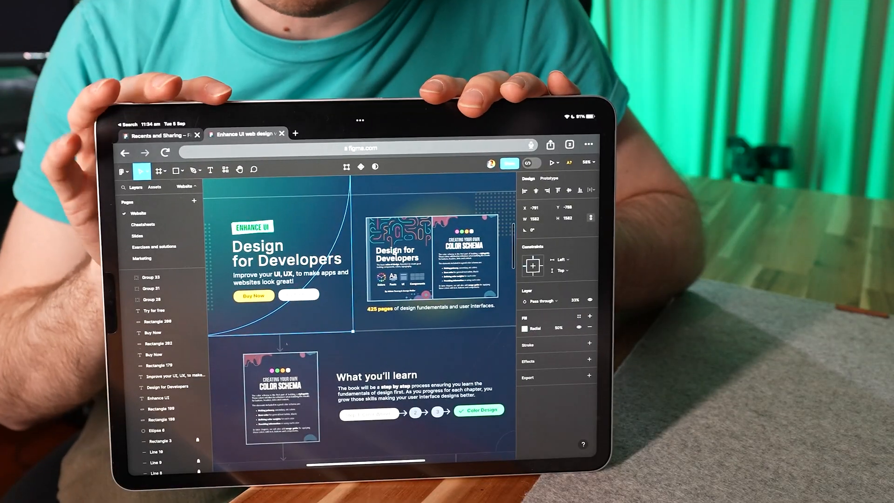
# Bring up the Home dashboard for My Site 42 on manage.wix.com
pyautogui.click(433, 257)
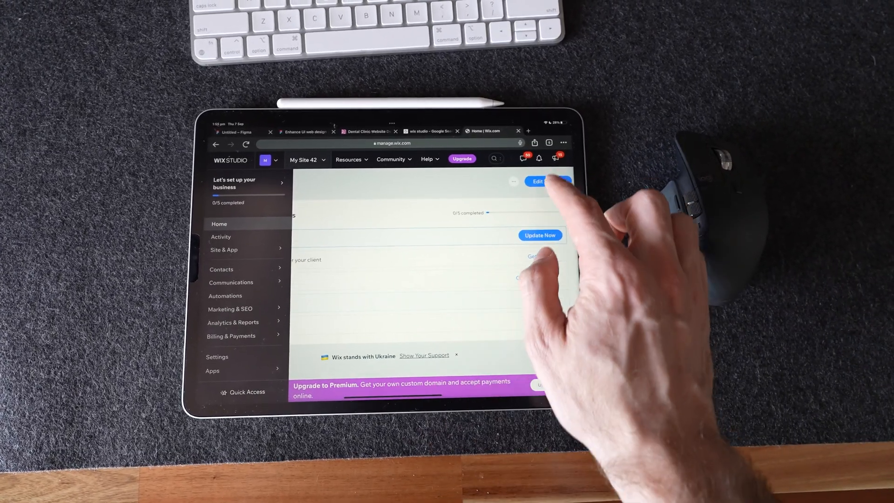
# Launch the site editor for My Site 42 and bring up Chrome's page options over the desktop-only notice
pyautogui.click(547, 182)
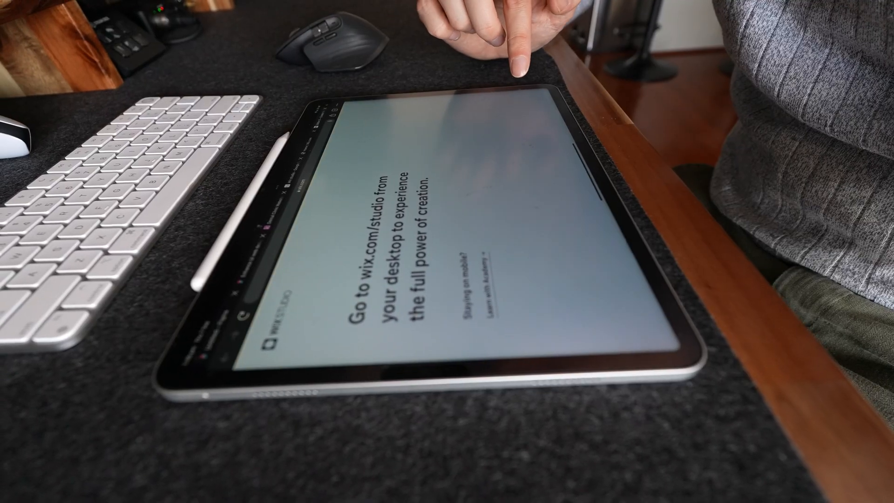
pyautogui.click(557, 33)
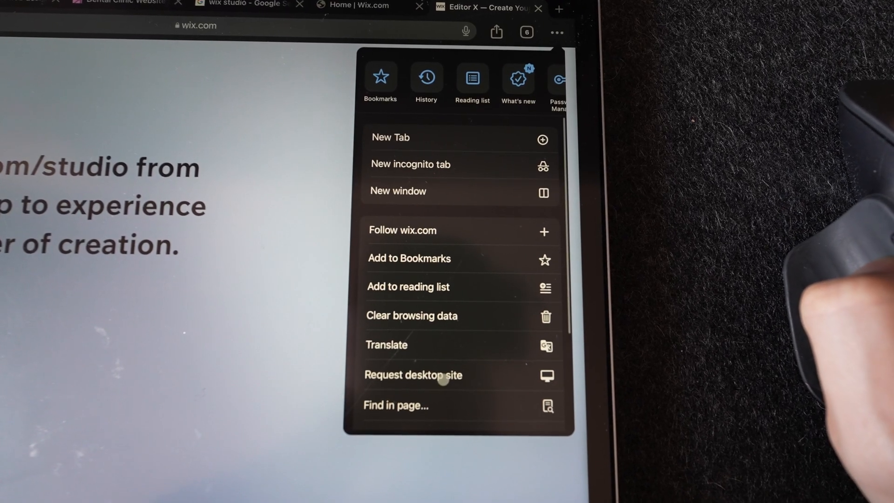